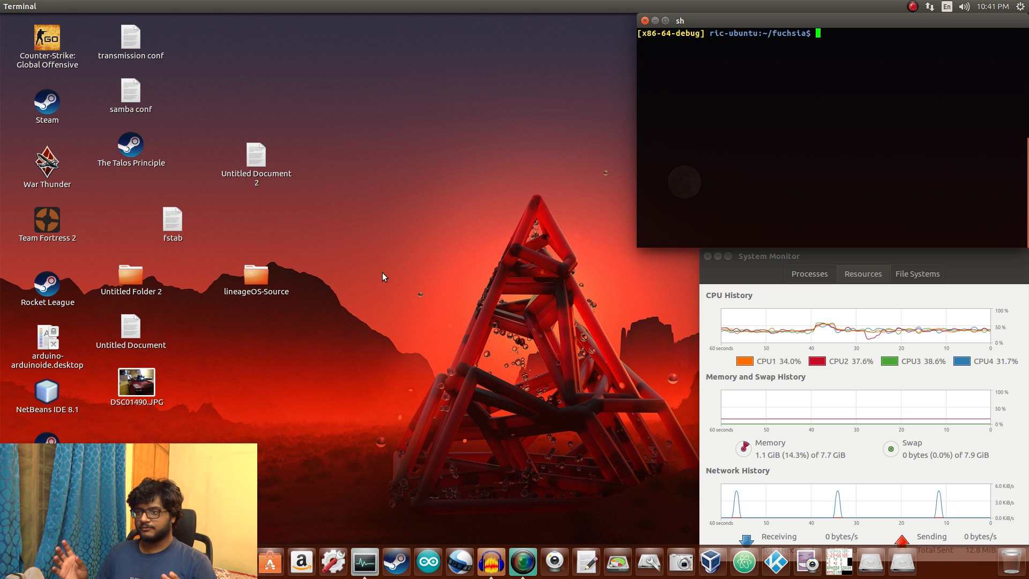
- Run frun -g -k -N -u $FUCHSIA_SCRIPTS_DIR/start-dhcp-server.sh to boot Fuchsia with networking
{"action": "type", "text": "frun -g -k -N -u $FUCHSIA_SCRIPTS_DIR/start-dhcp-server.sh"}
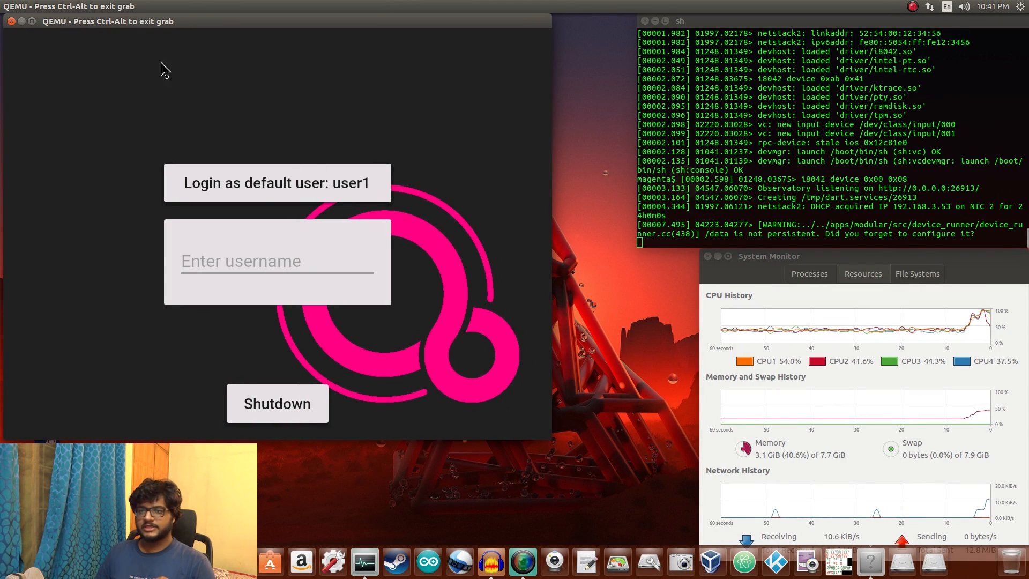
{"action": "mouse_move", "coordinate": [222, 105]}
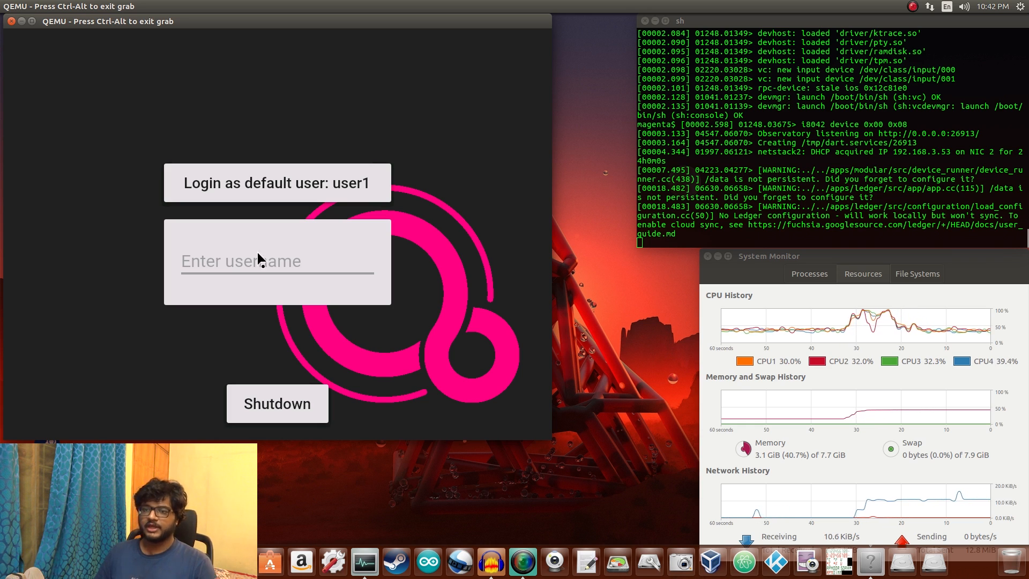
- Enter username 'user1' in the Fuchsia login screen's username field
{"action": "left_click", "coordinate": [264, 277]}
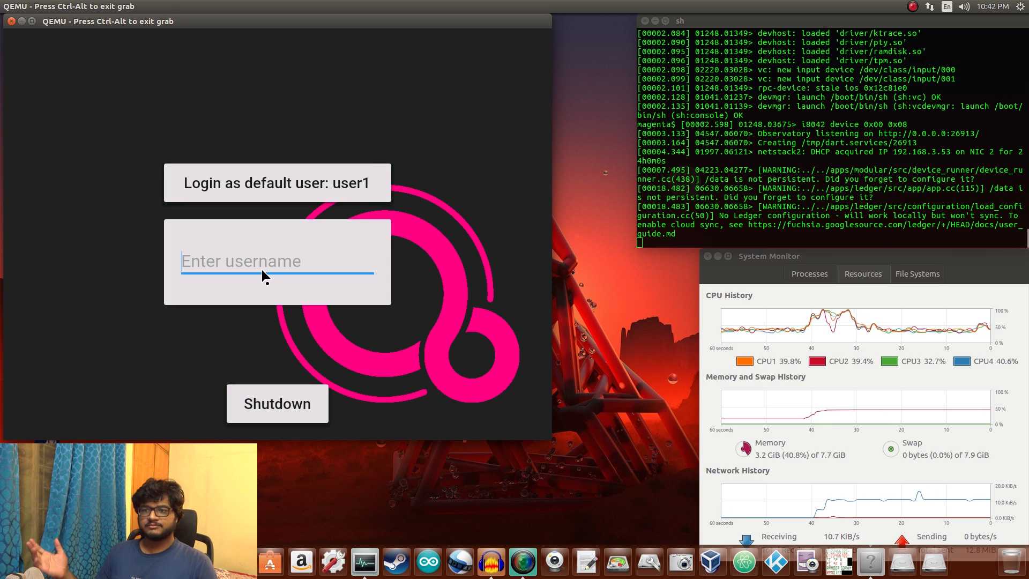
{"action": "type", "text": "use"}
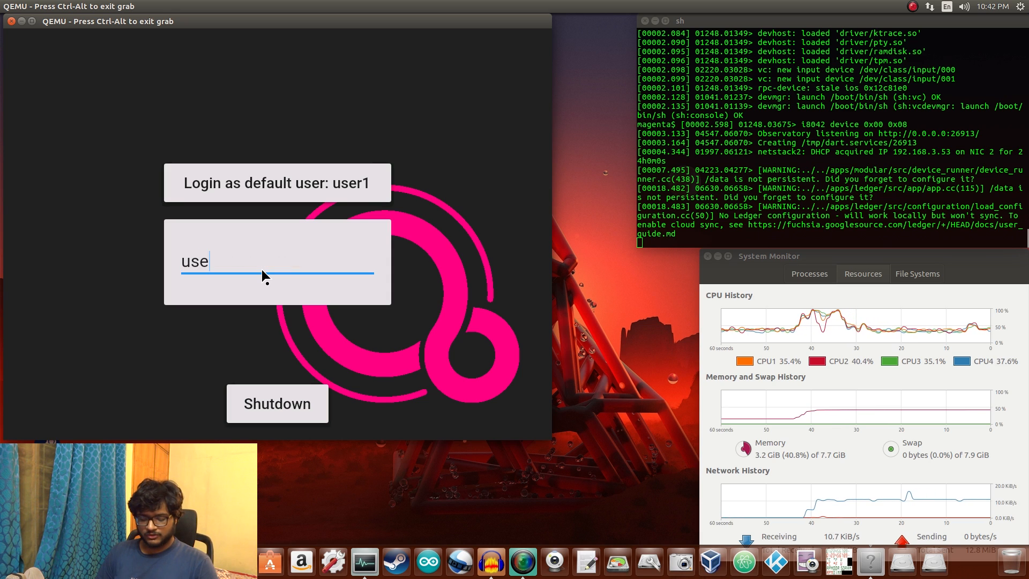
{"action": "type", "text": "r1"}
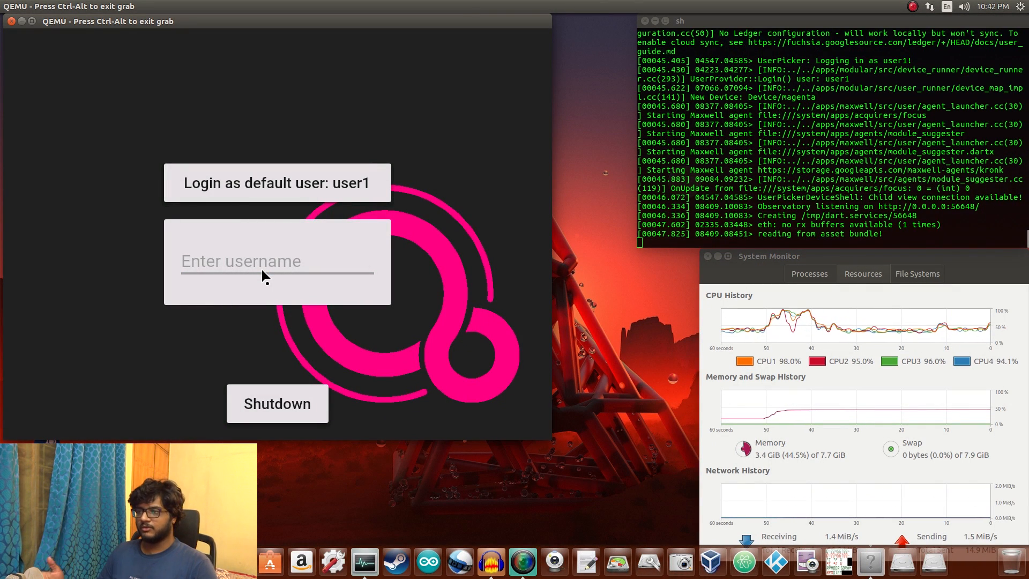
- Wait for the Armadillo home screen with date, location and 'Ask for anything' bar
{"action": "left_click", "coordinate": [277, 183]}
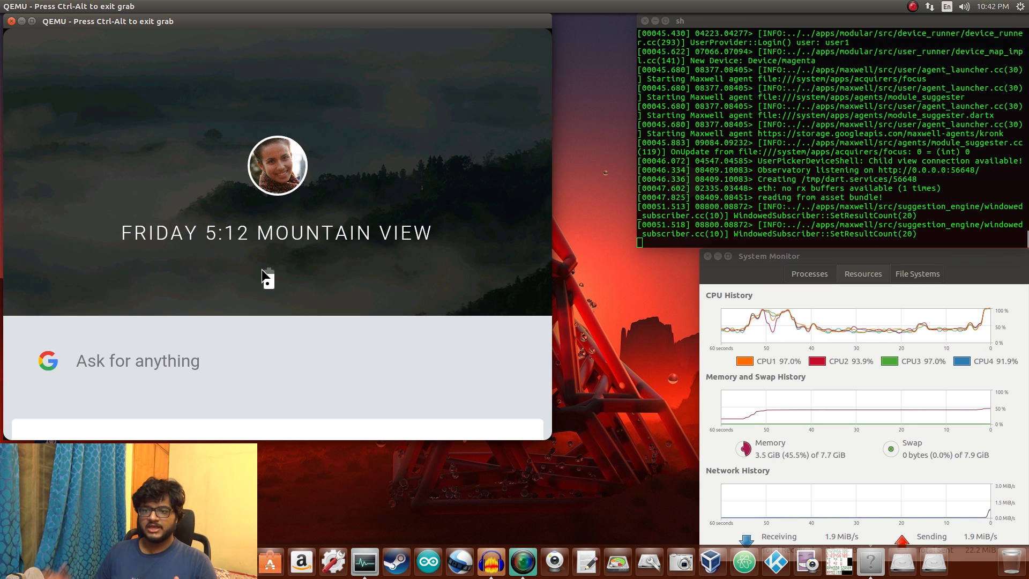
{"action": "mouse_move", "coordinate": [106, 162]}
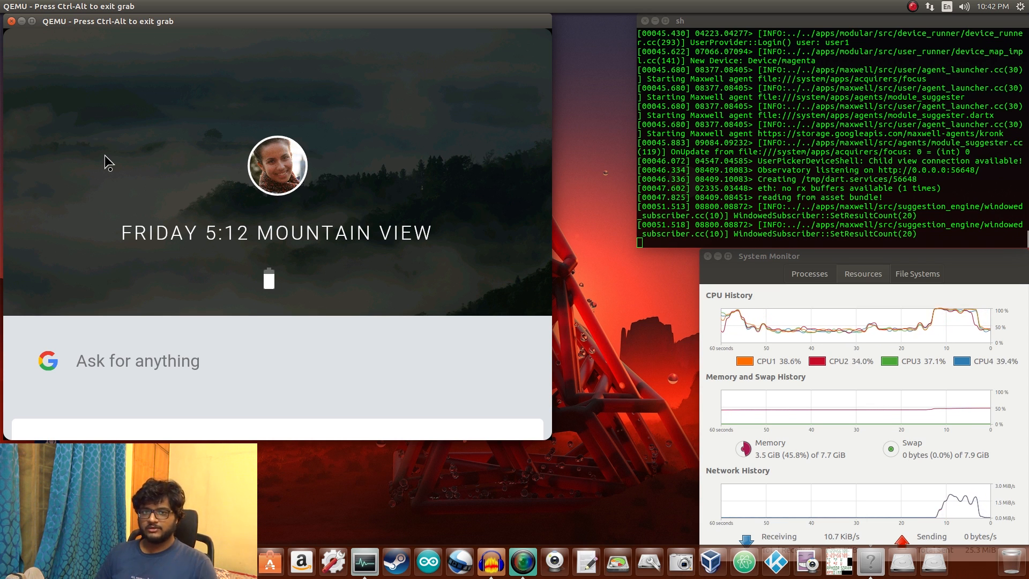
{"action": "mouse_move", "coordinate": [124, 157]}
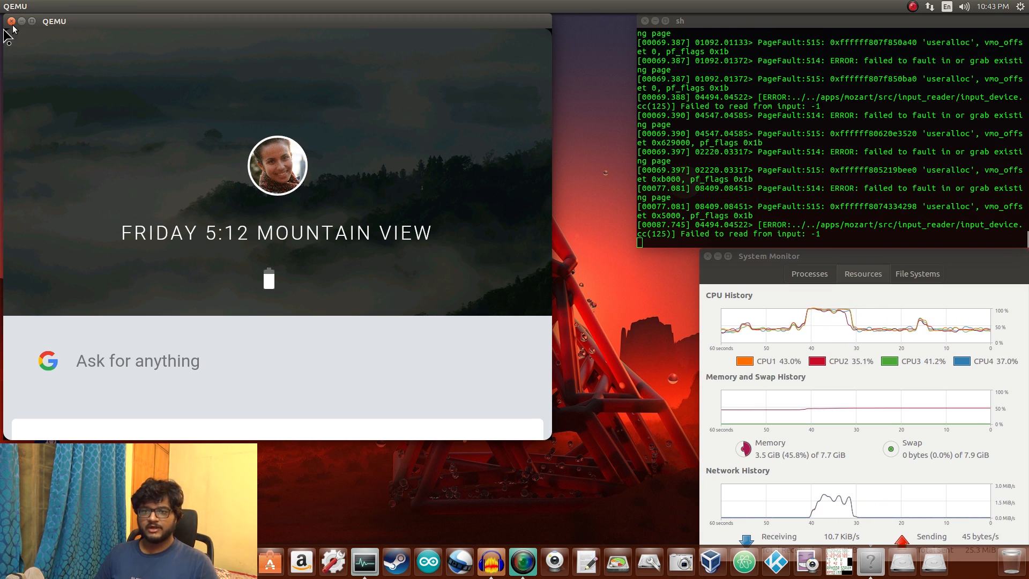
- Shut down the Fuchsia VM and type 'launch /system/apps/armadillo_user_shell' after reboot
{"action": "left_click", "coordinate": [11, 21]}
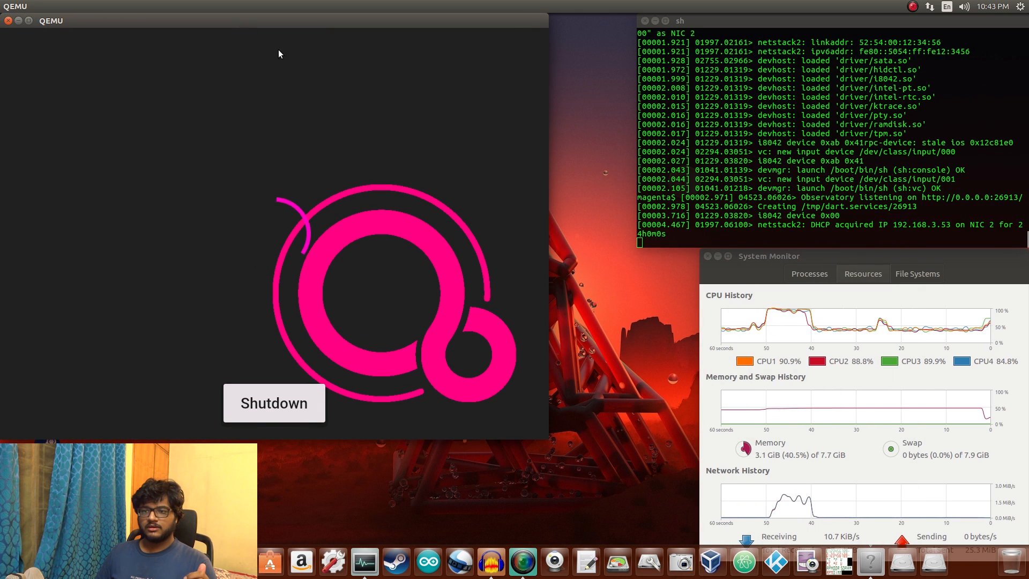
{"action": "mouse_move", "coordinate": [421, 192]}
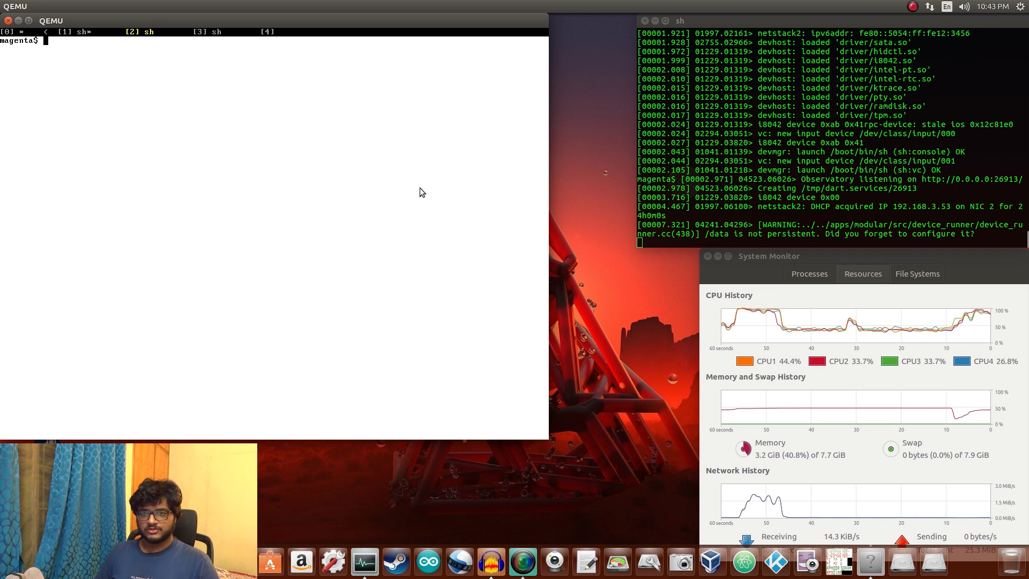
{"action": "type", "text": "launch /"}
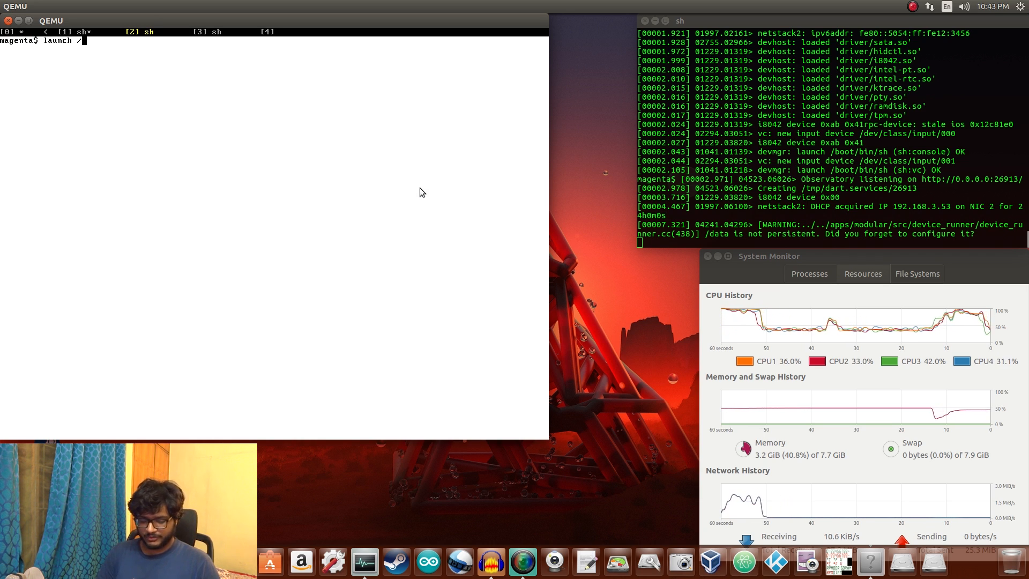
{"action": "type", "text": "system/a"}
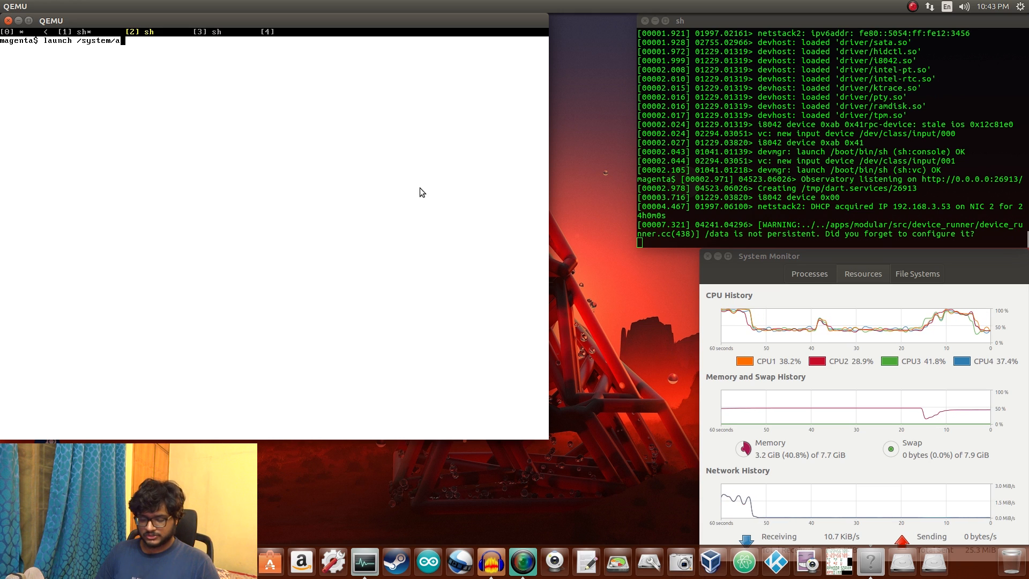
{"action": "type", "text": "pps"}
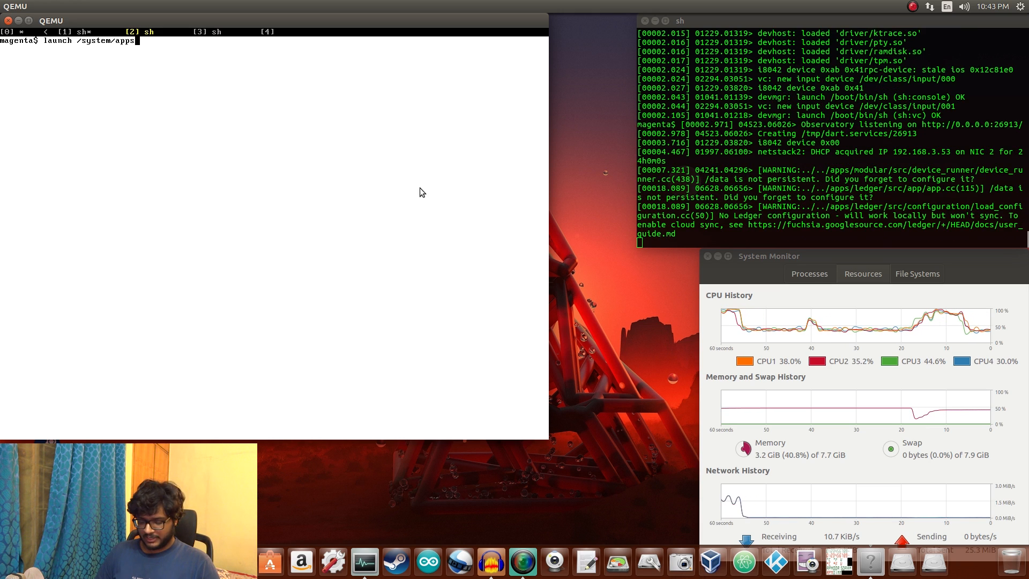
{"action": "type", "text": "armadillo_user_shell"}
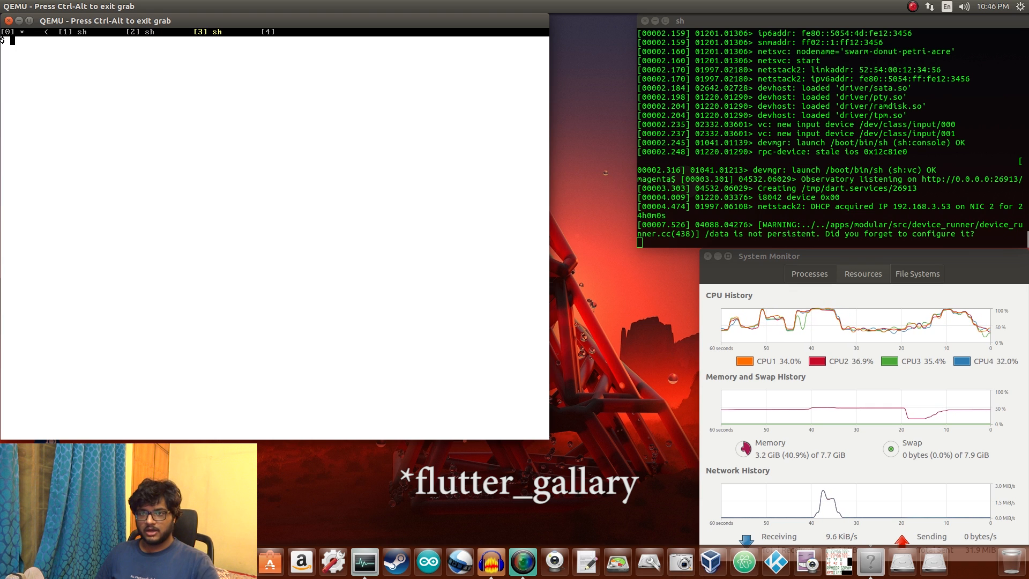
- Run 'launch /system/apps/flutter_gallery' in the Fuchsia shell
{"action": "type", "text": "launch"}
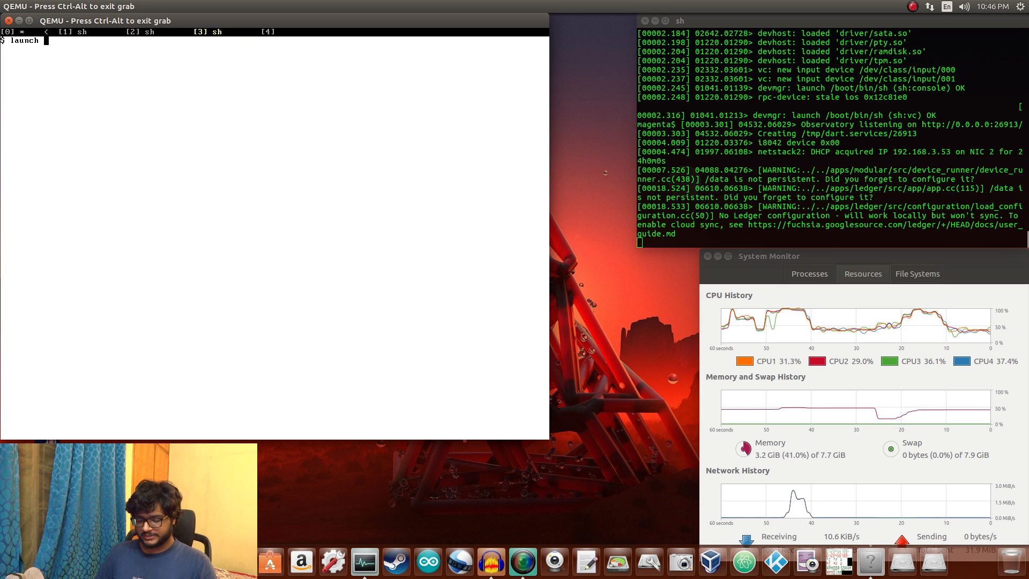
{"action": "type", "text": "/syst"}
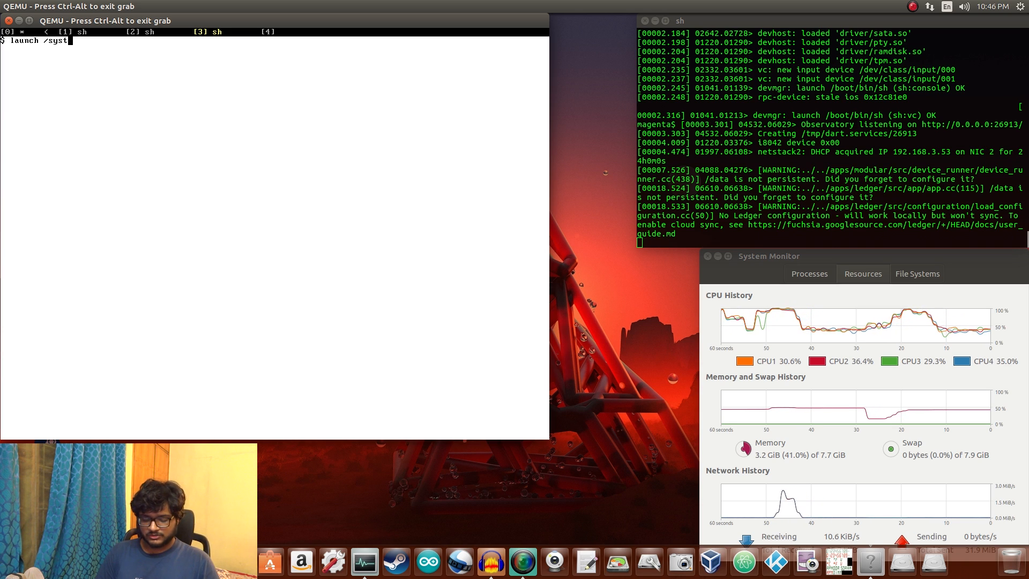
{"action": "type", "text": "em/apps"}
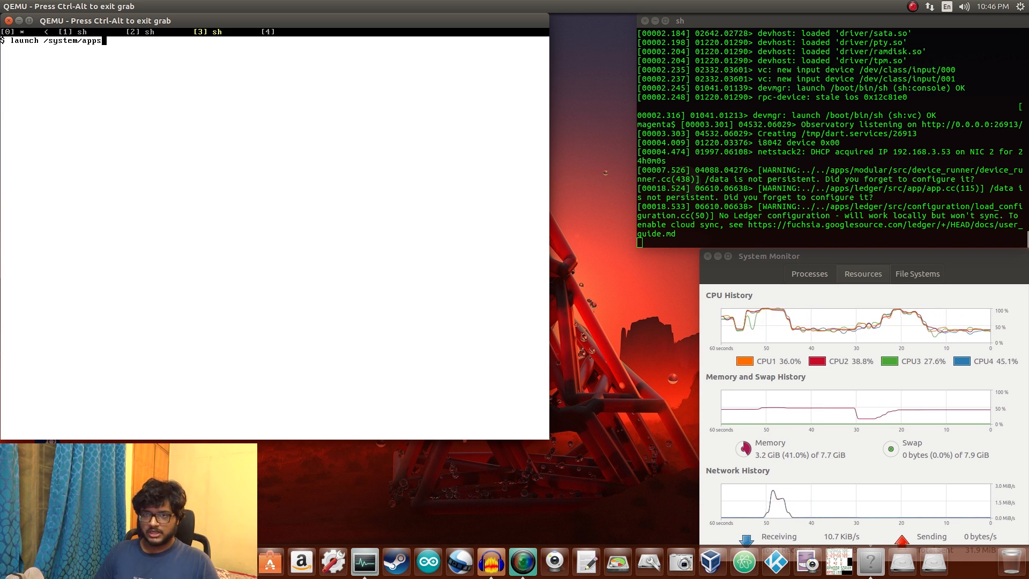
{"action": "type", "text": "/flu"}
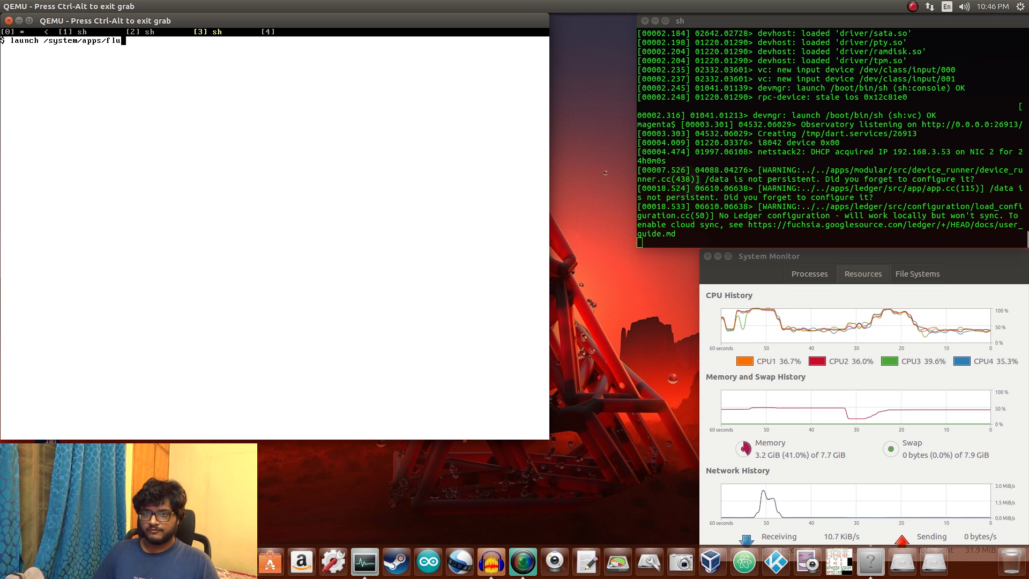
{"action": "key", "text": "Return"}
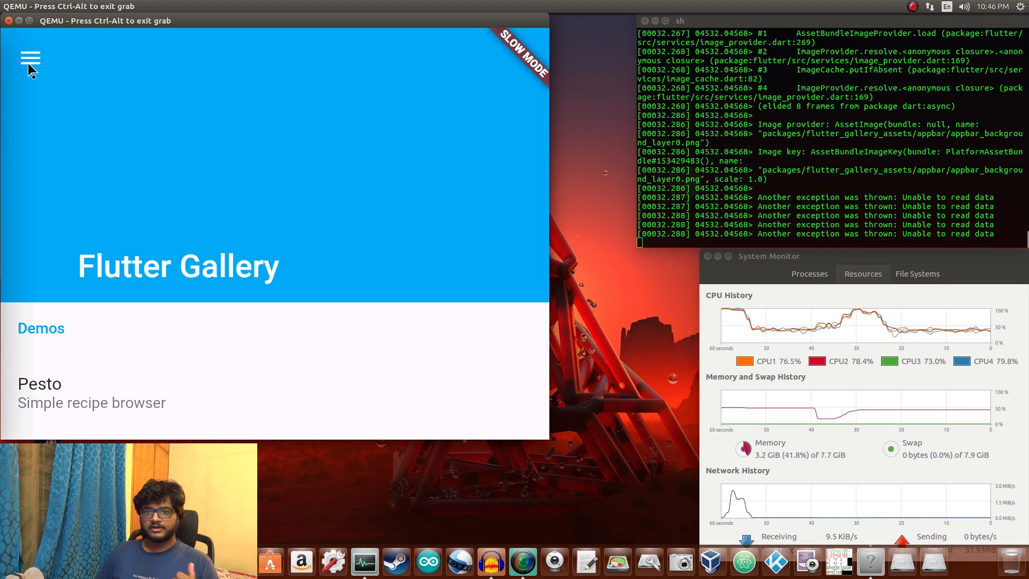
- Switch the Flutter Gallery theme to Dark, then back to Light
{"action": "left_click", "coordinate": [29, 56]}
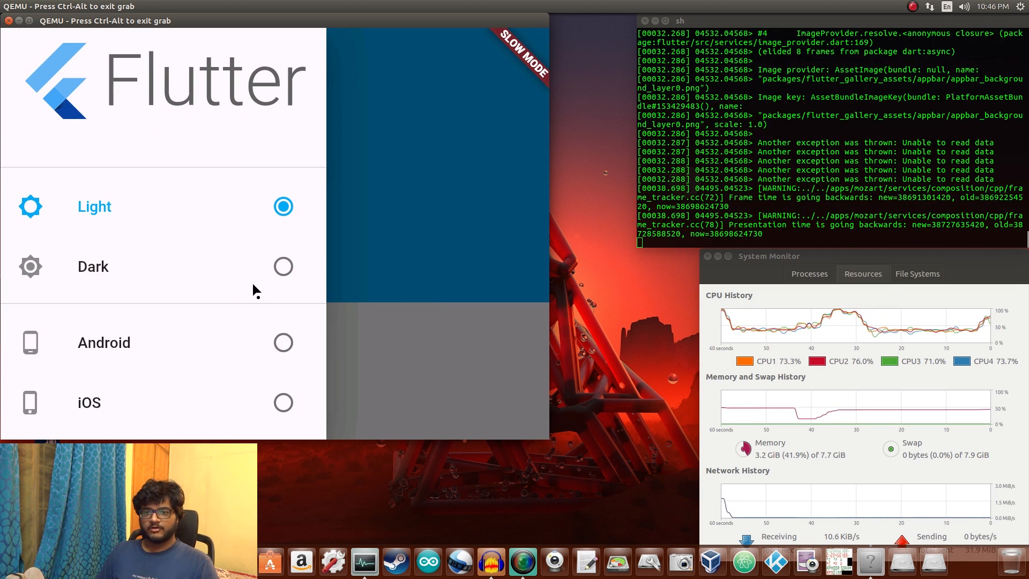
{"action": "left_click", "coordinate": [283, 266]}
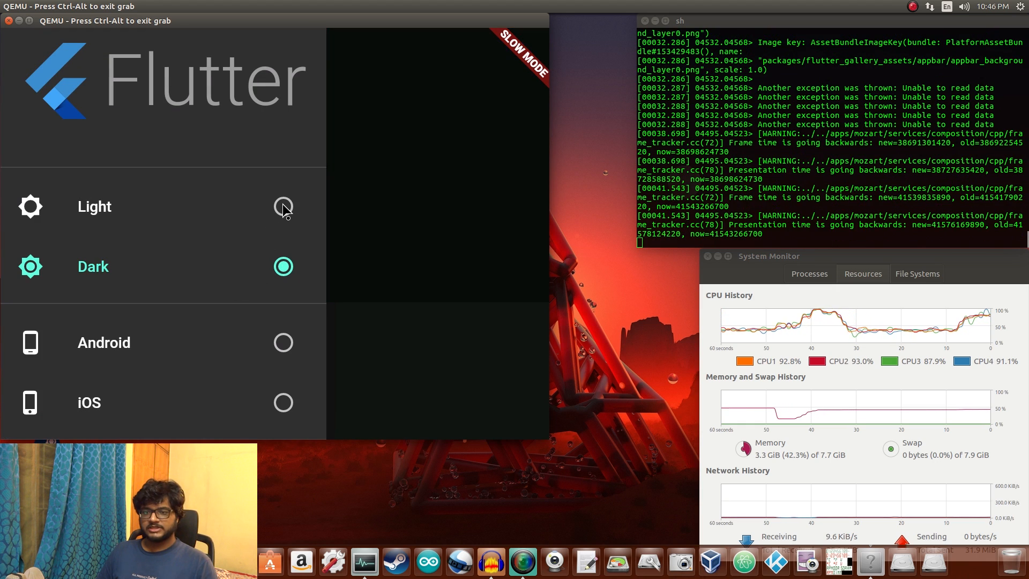
{"action": "left_click", "coordinate": [283, 207]}
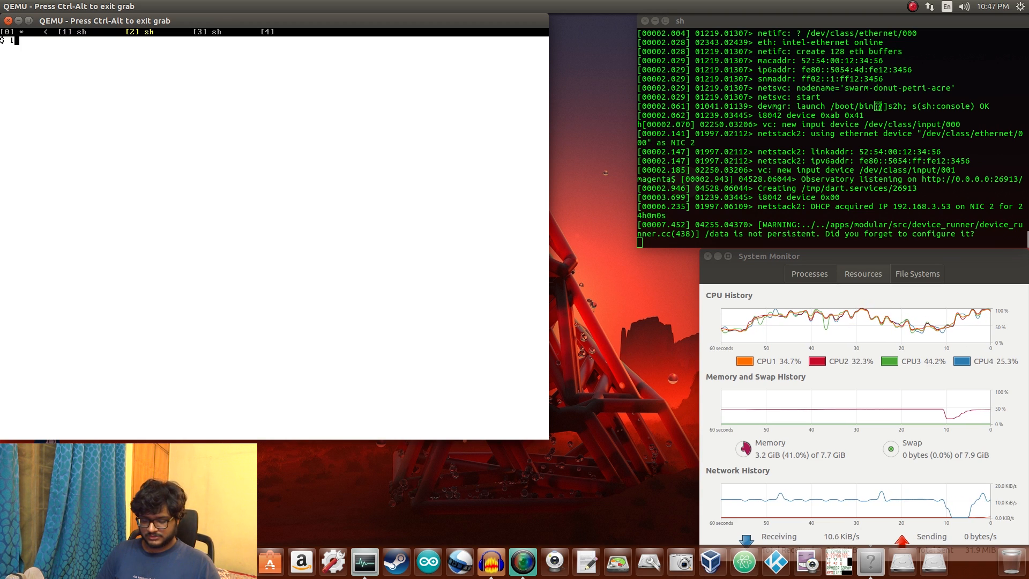
- Type 'launch /system/apps/flutter_runner' with the gallery at the sh console
{"action": "type", "text": "launch /ssyt"}
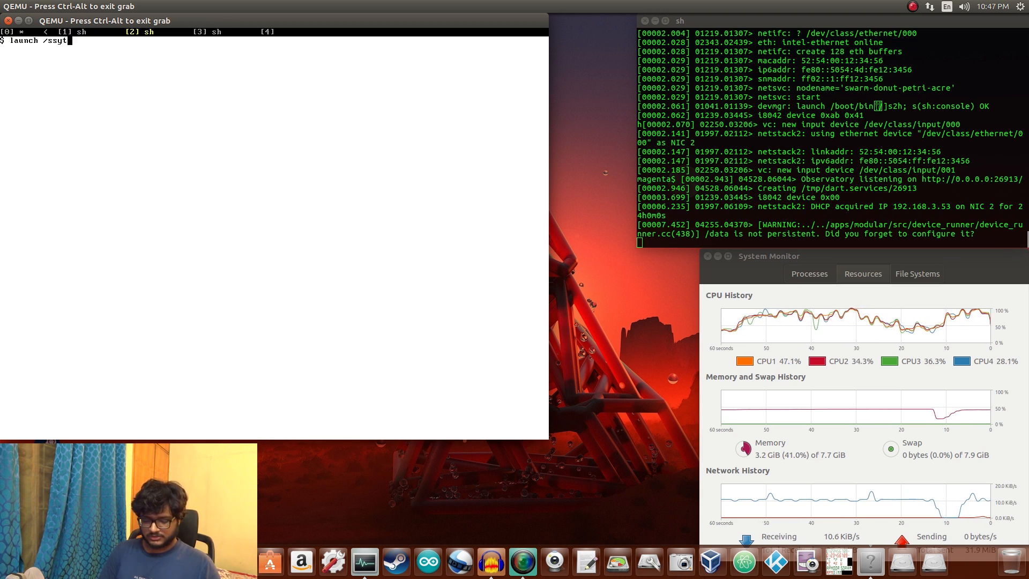
{"action": "type", "text": "system"}
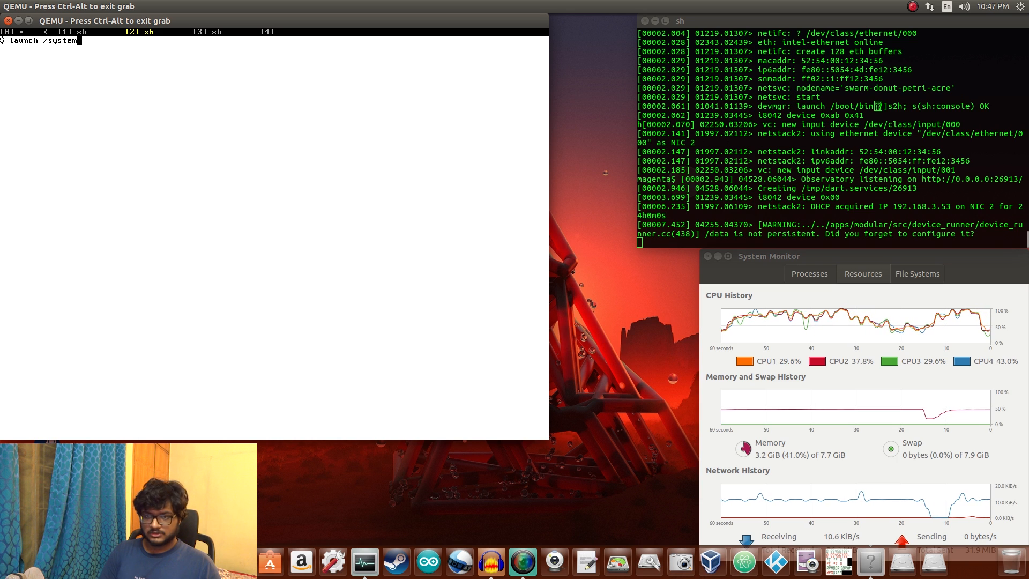
{"action": "type", "text": "/apps"}
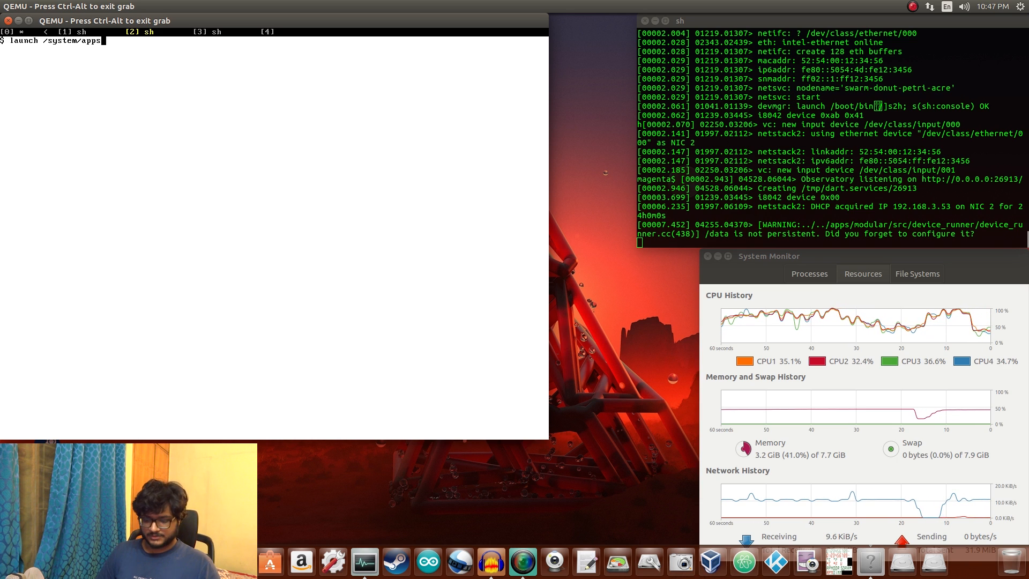
{"action": "type", "text": "flutter_runner"}
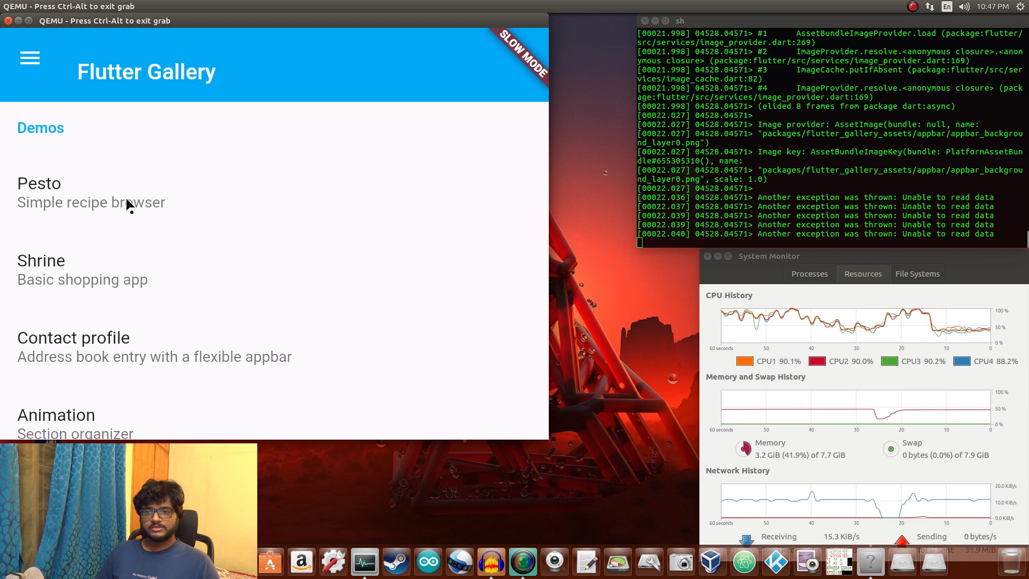
- Open Pesto, back out of it, then open the Shrine shopping demo
{"action": "left_click", "coordinate": [39, 183]}
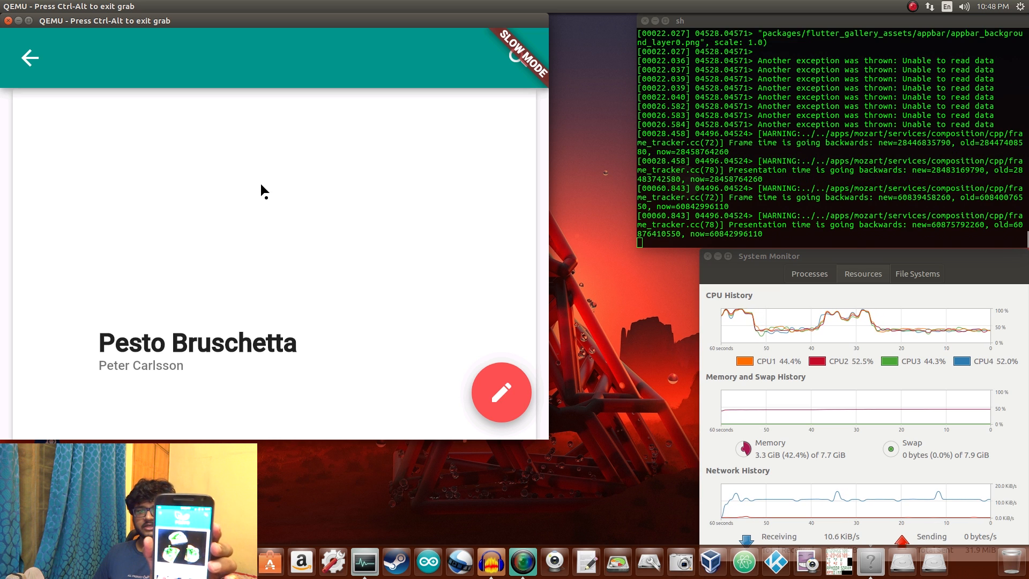
{"action": "mouse_move", "coordinate": [260, 196]}
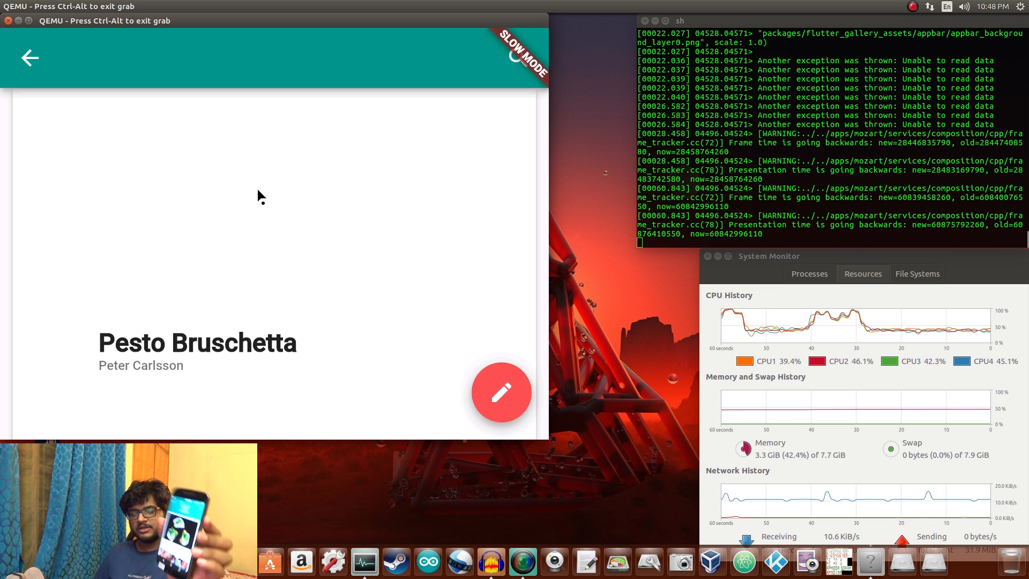
{"action": "mouse_move", "coordinate": [256, 203]}
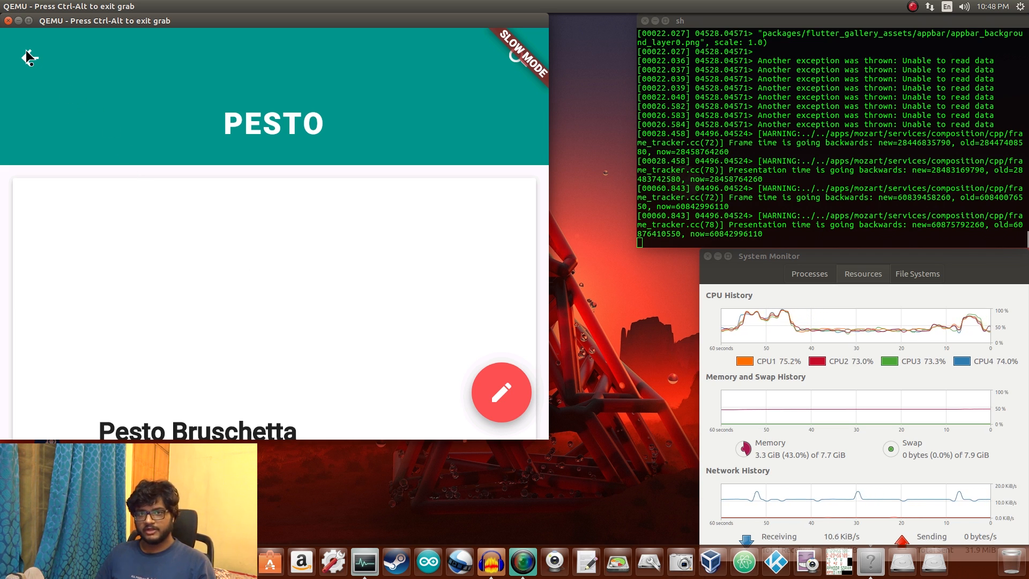
{"action": "left_click", "coordinate": [27, 58]}
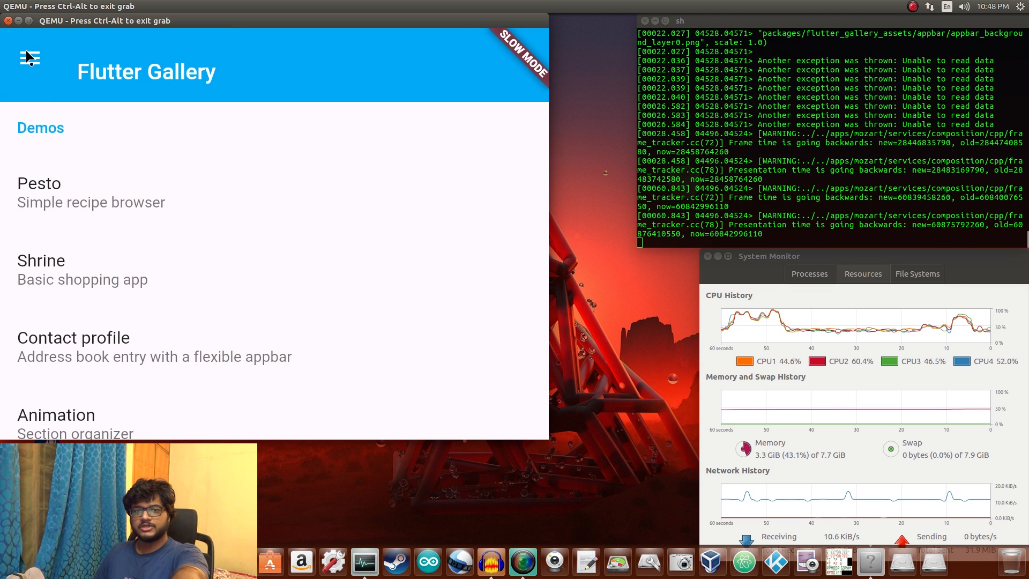
{"action": "mouse_move", "coordinate": [138, 277]}
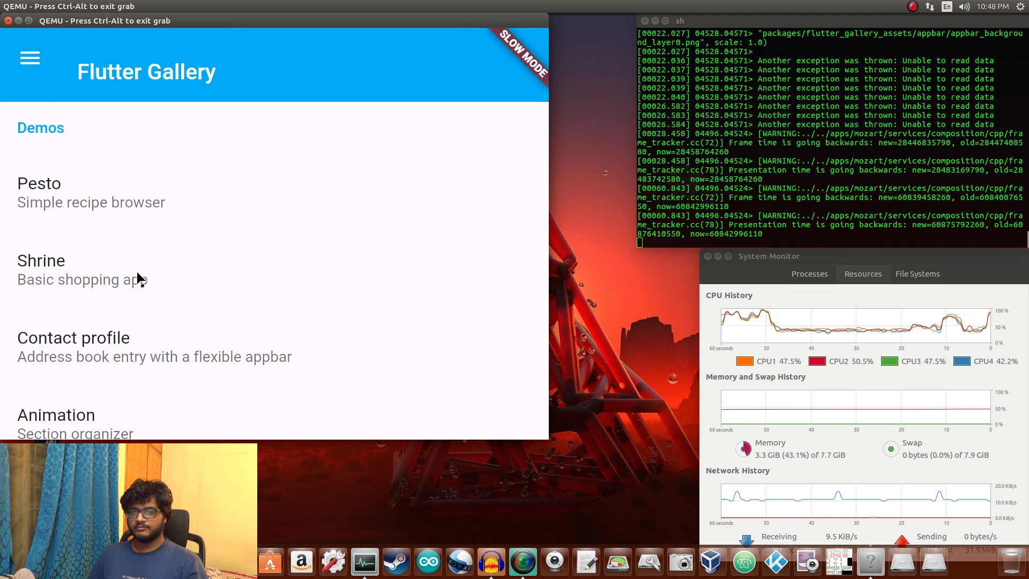
{"action": "left_click", "coordinate": [41, 261]}
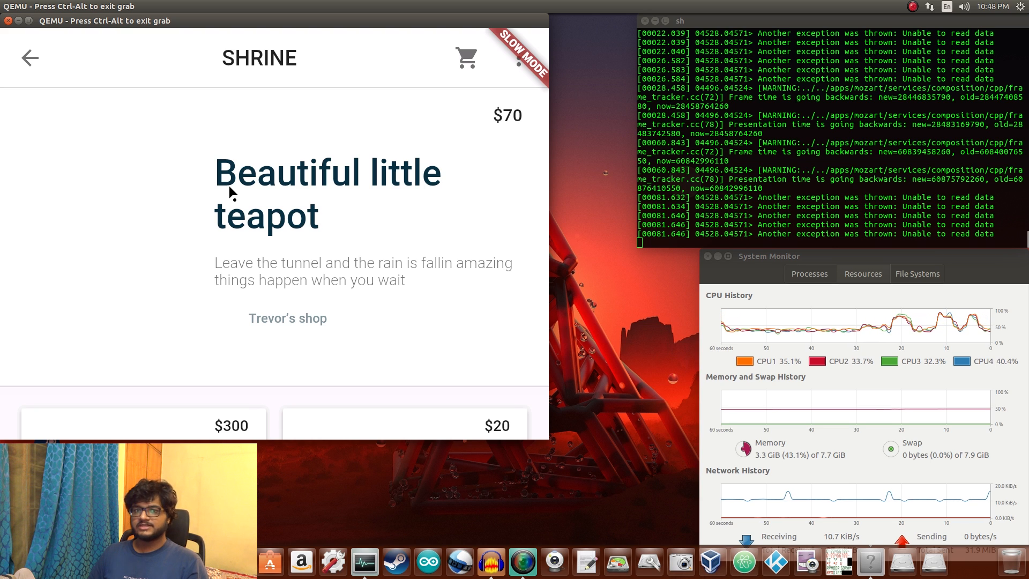
- Back out of Shrine to the Gallery list showing Contact profile and Animation
{"action": "left_click", "coordinate": [30, 59]}
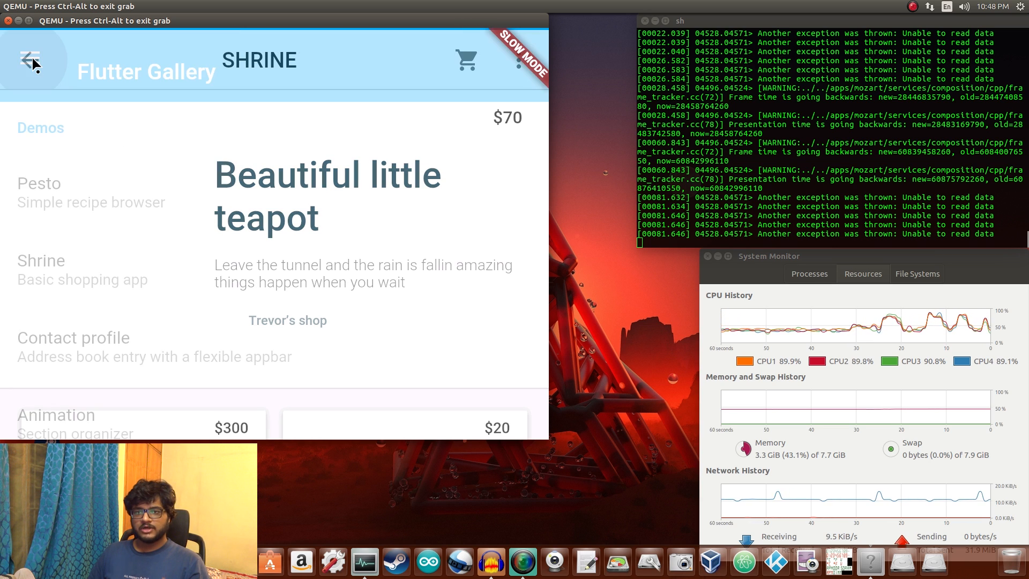
{"action": "left_click", "coordinate": [28, 60]}
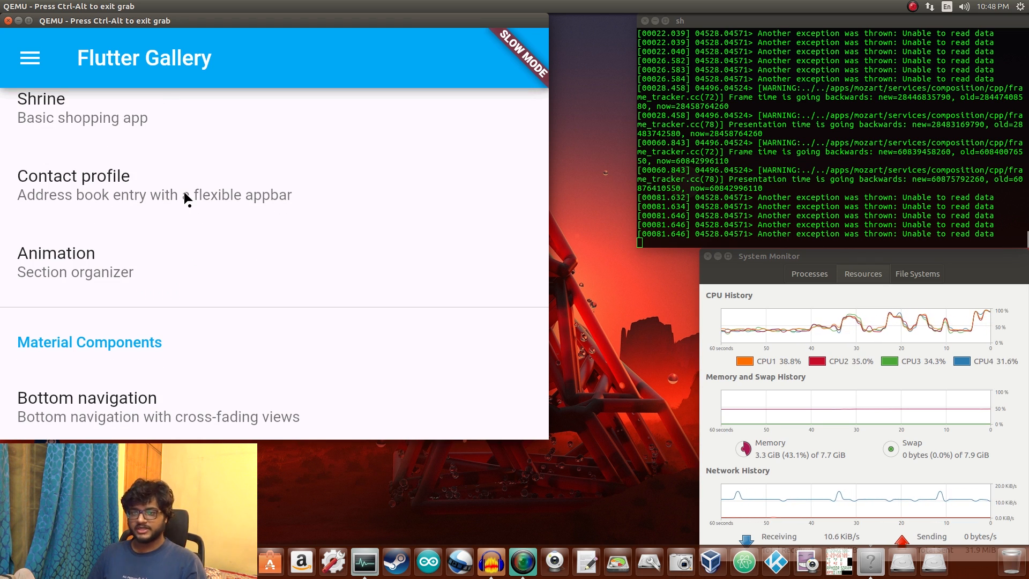
{"action": "scroll", "scroll_direction": "down", "scroll_amount": 3}
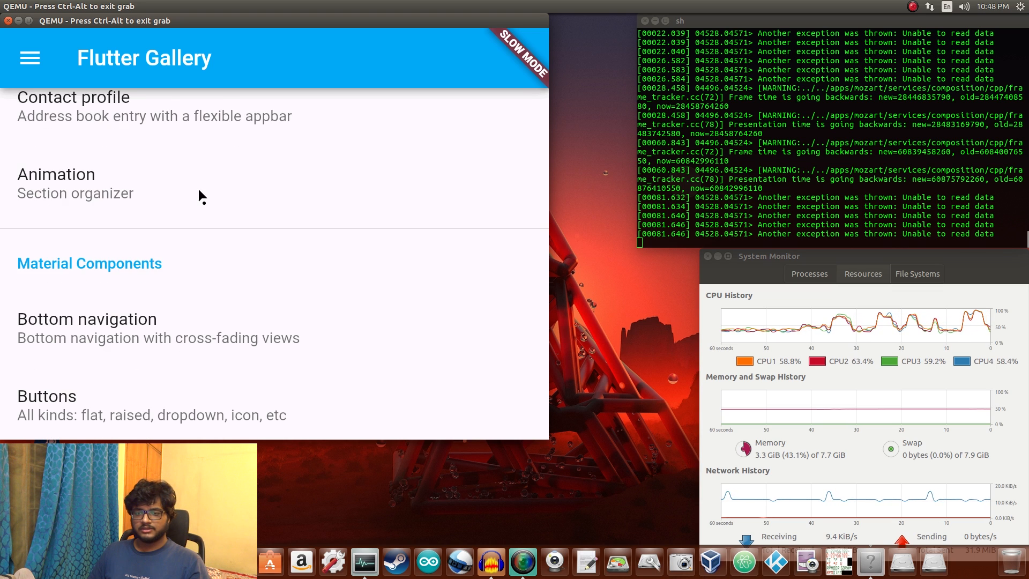
{"action": "scroll", "scroll_direction": "down", "scroll_amount": 3}
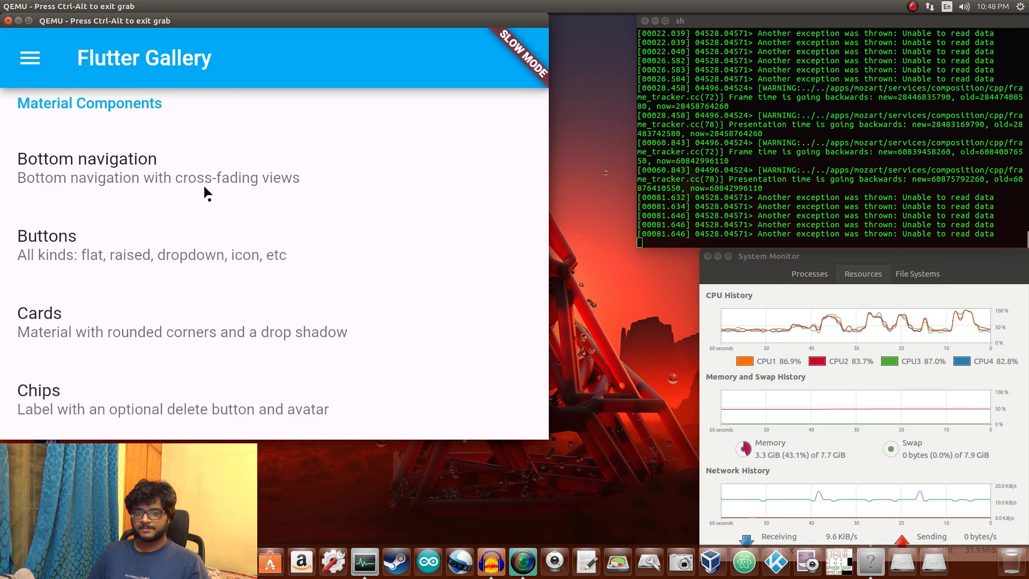
{"action": "scroll", "scroll_direction": "down", "scroll_amount": 3}
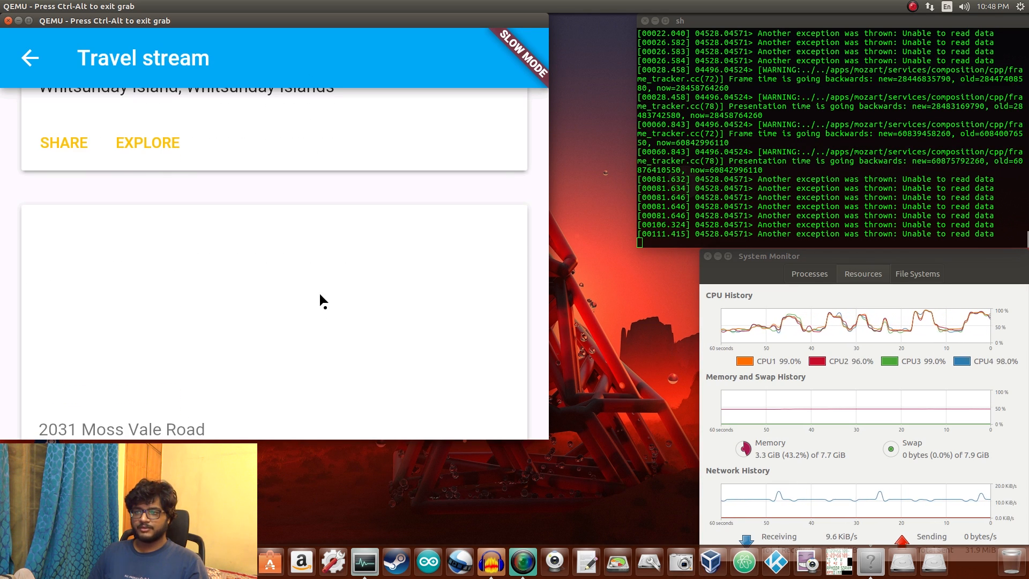
{"action": "scroll", "scroll_direction": "down", "scroll_amount": 3}
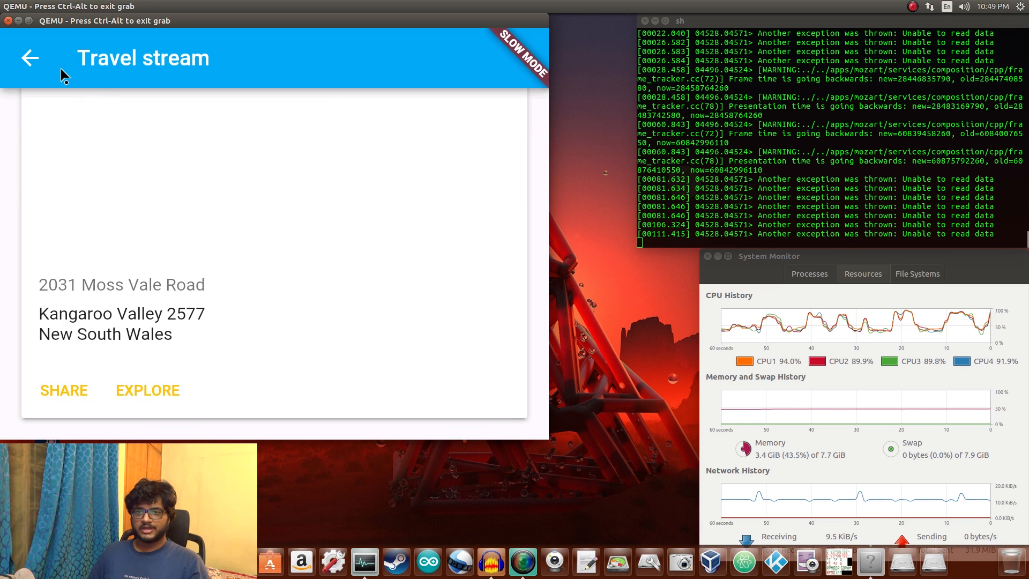
{"action": "left_click", "coordinate": [30, 58]}
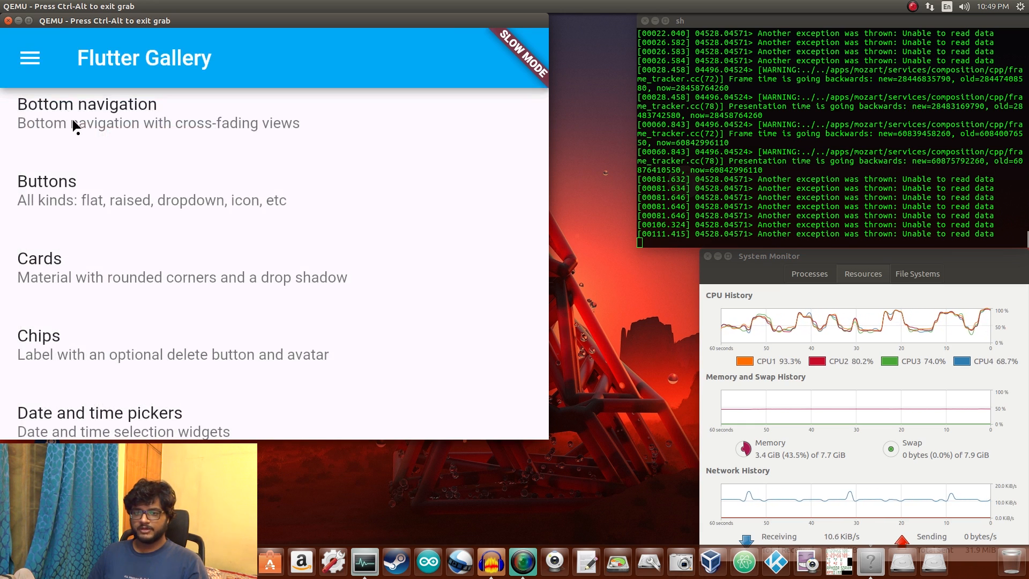
{"action": "scroll", "scroll_direction": "down", "scroll_amount": 3}
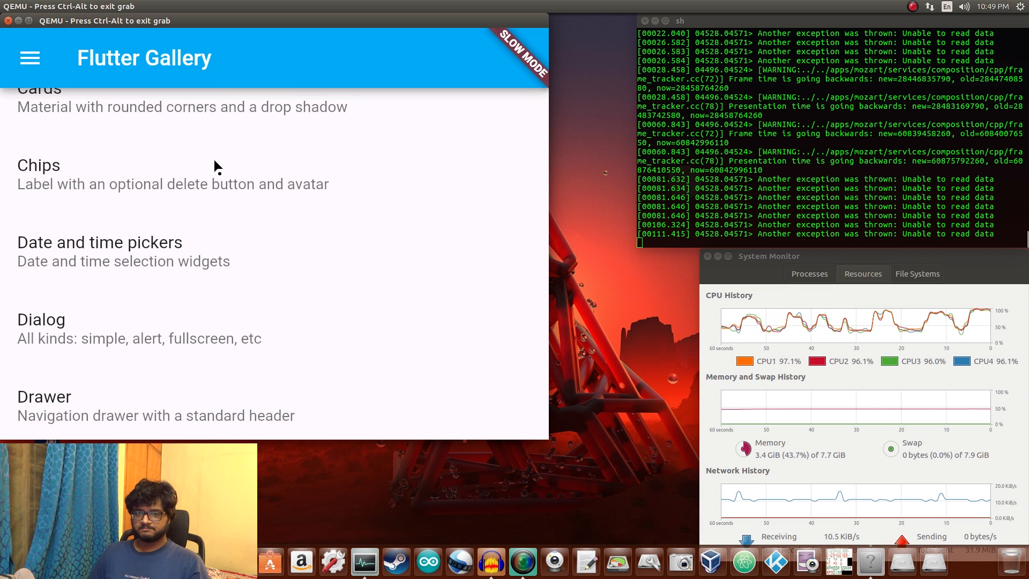
{"action": "scroll", "scroll_direction": "down", "scroll_amount": 3}
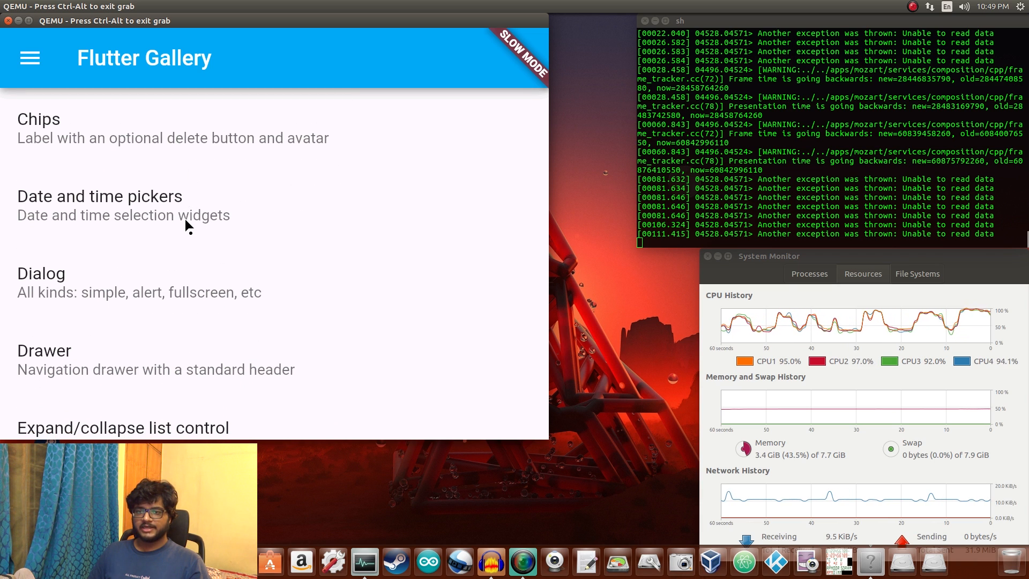
{"action": "left_click", "coordinate": [100, 196]}
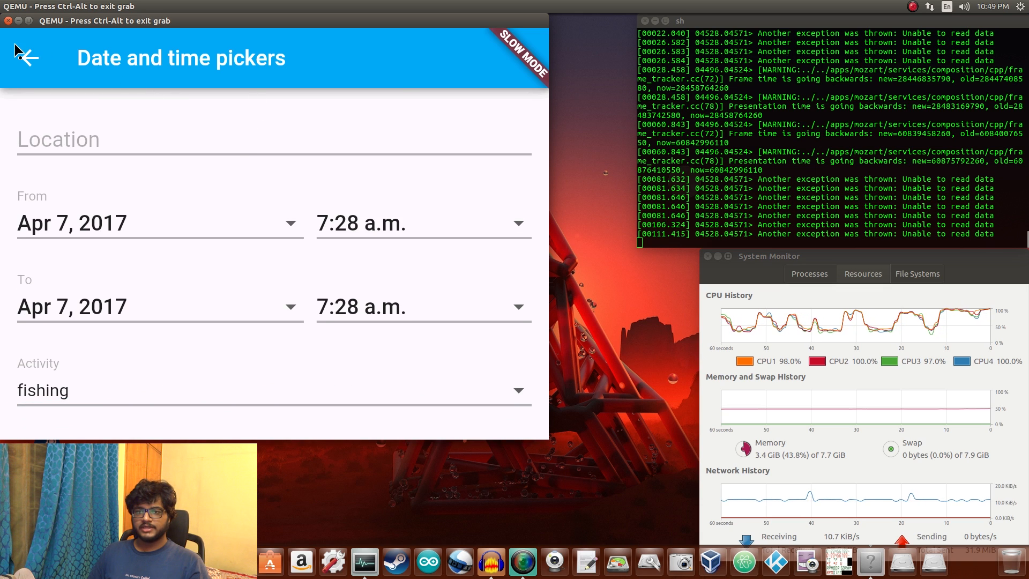
{"action": "left_click", "coordinate": [26, 57]}
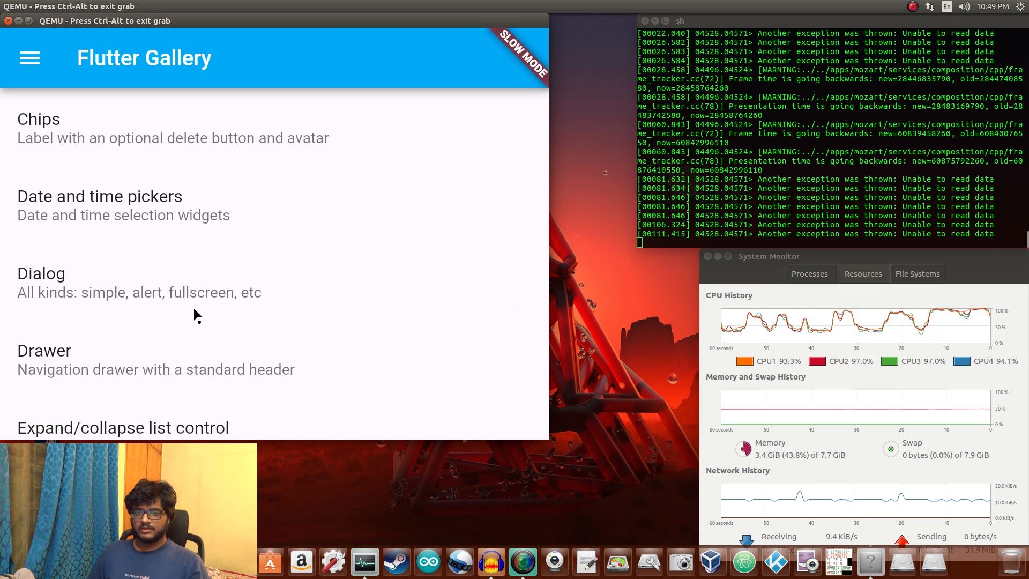
{"action": "scroll", "scroll_direction": "down", "scroll_amount": 3}
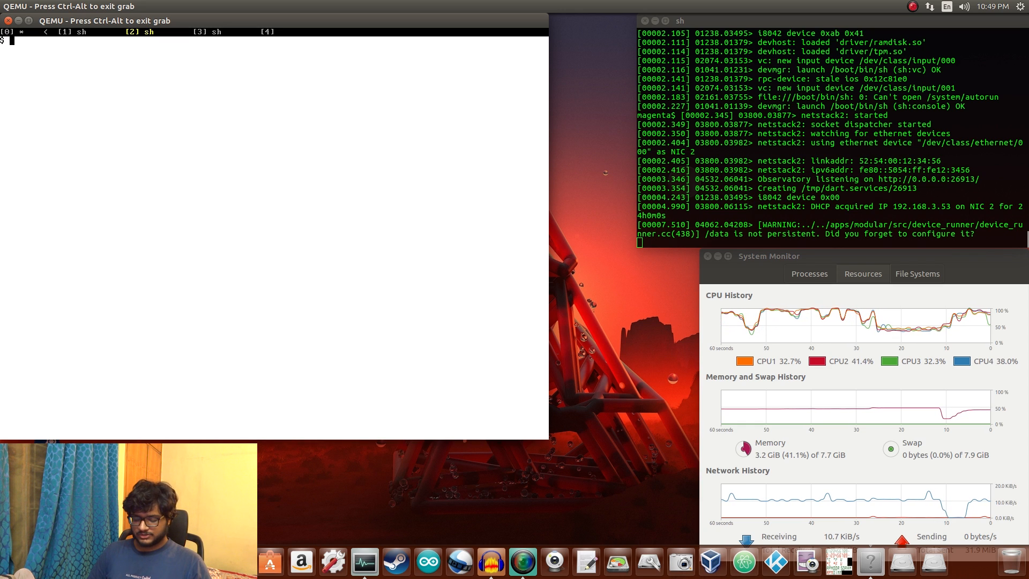
- Begin typing 'la' at the Fuchsia command-shell prompt
{"action": "type", "text": "la"}
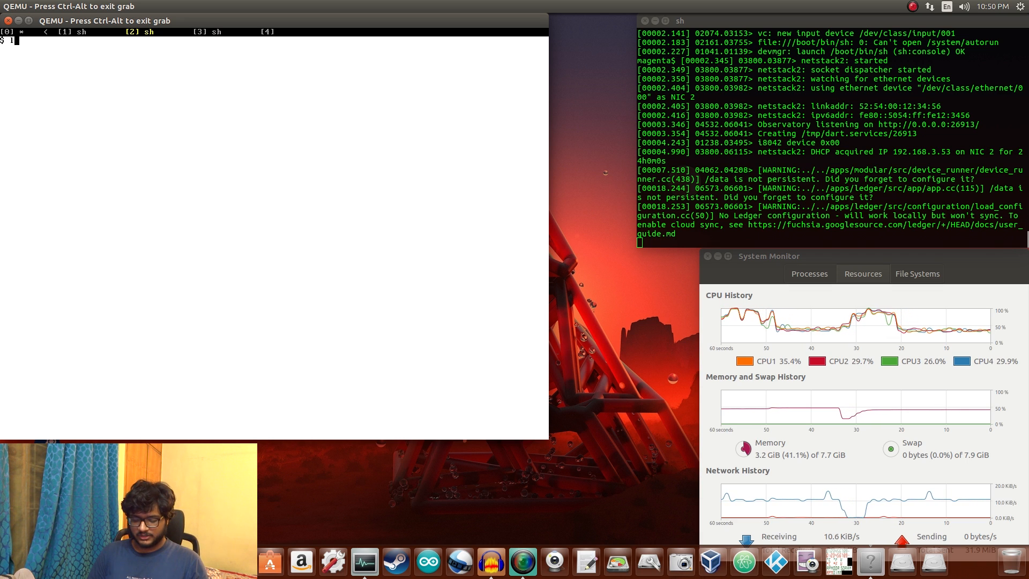
- Run 'launch system/apps/chess' at the sh prompt to start the chess app
{"action": "type", "text": "lu"}
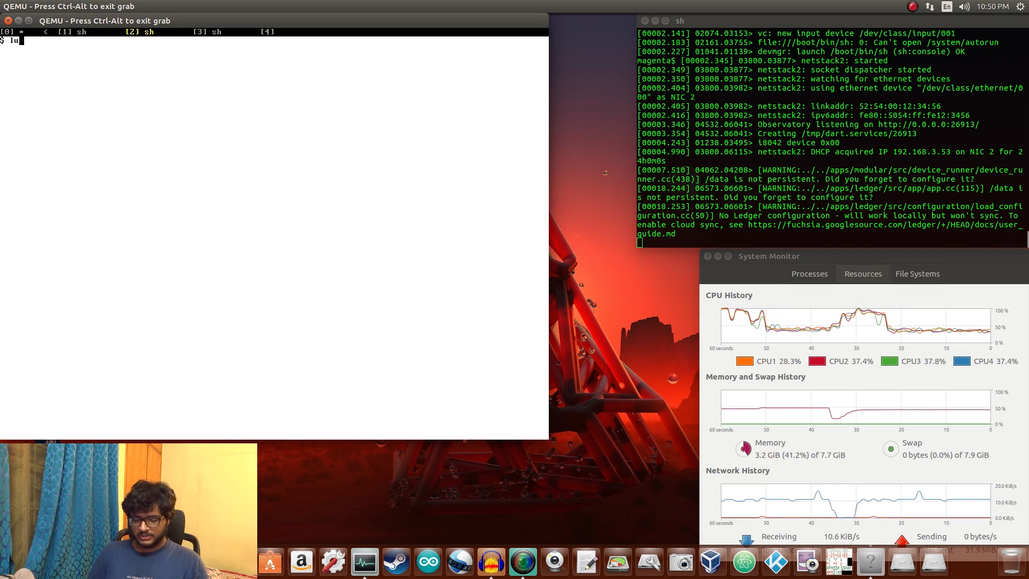
{"action": "type", "text": "launch"}
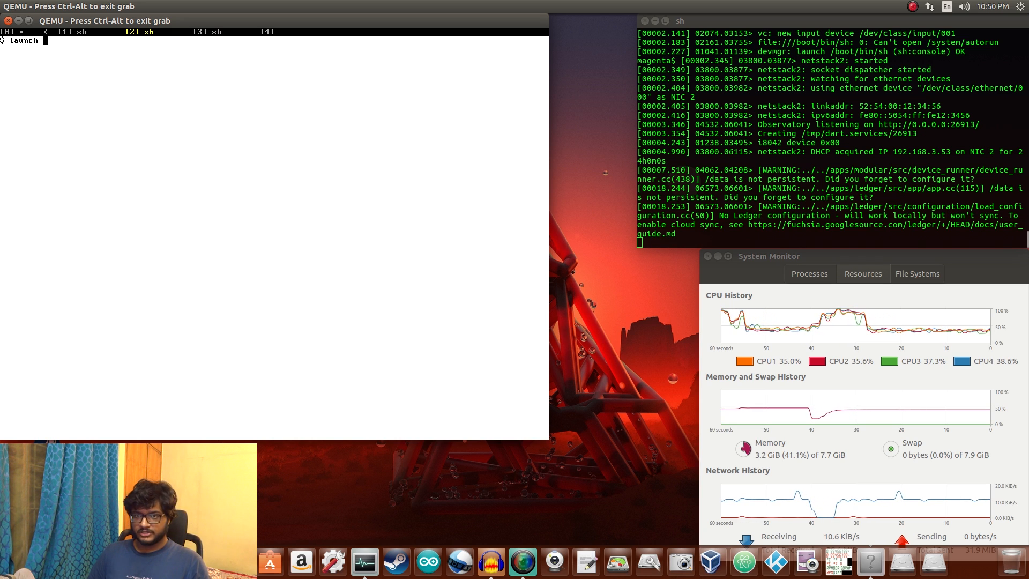
{"action": "type", "text": "system/apps"}
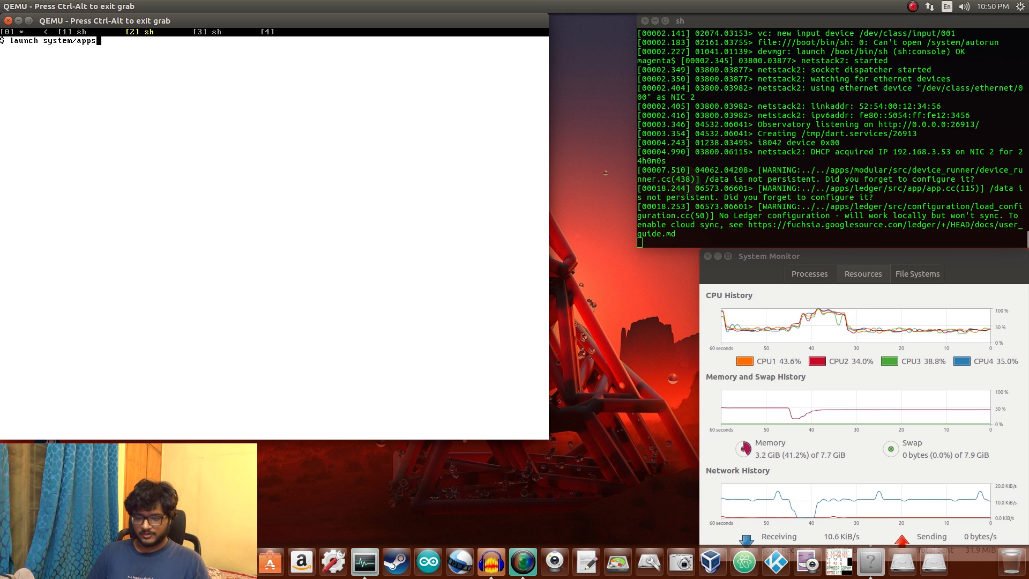
{"action": "type", "text": "/chess"}
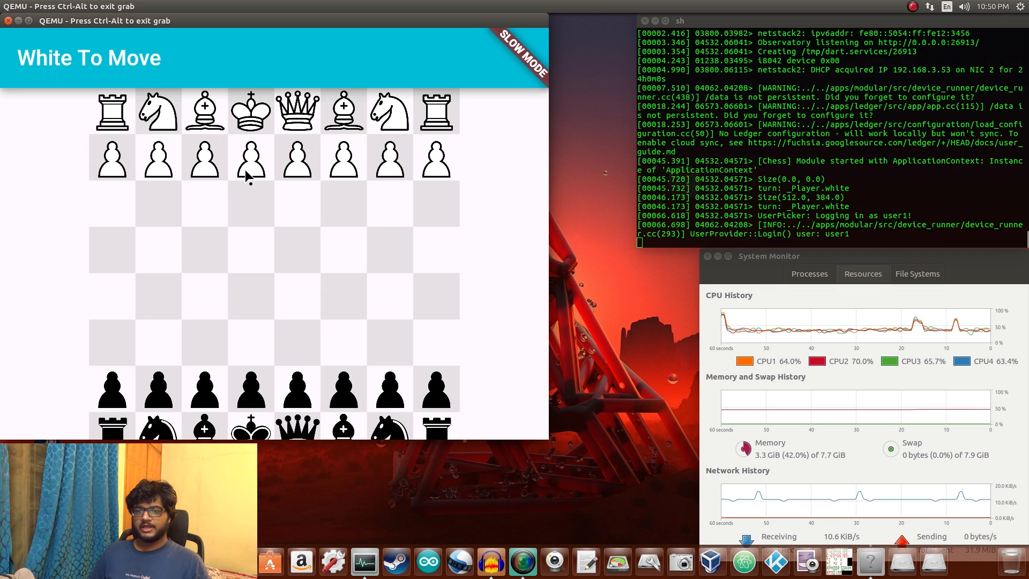
- Tap a white pawn to display its legal destination squares
{"action": "left_click", "coordinate": [250, 158]}
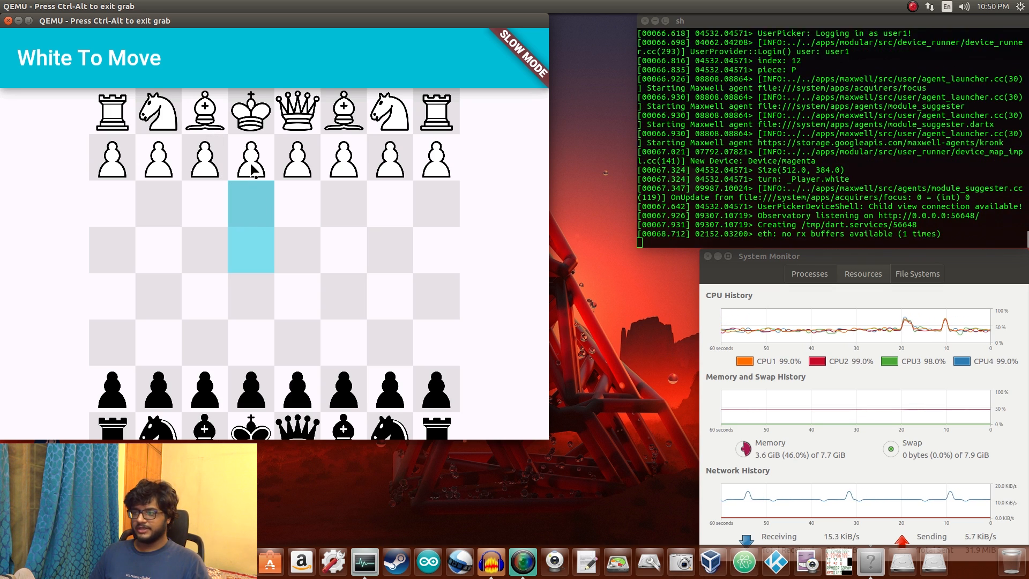
{"action": "left_click", "coordinate": [297, 160]}
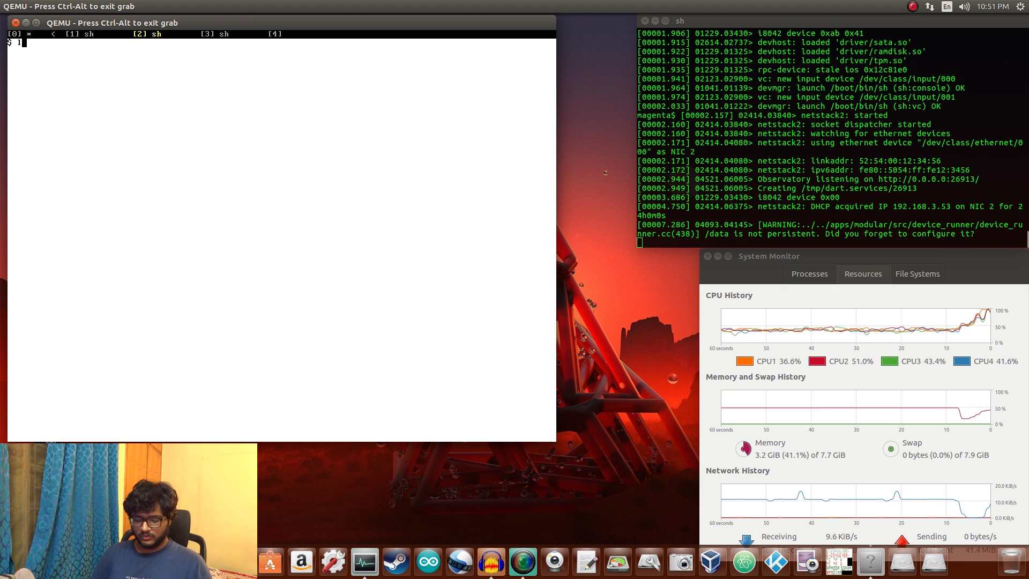
- Launch /system/apps/chess, correcting the misspelled 'lauch' attempt that reported not found
{"action": "type", "text": "lauch /system/apps"}
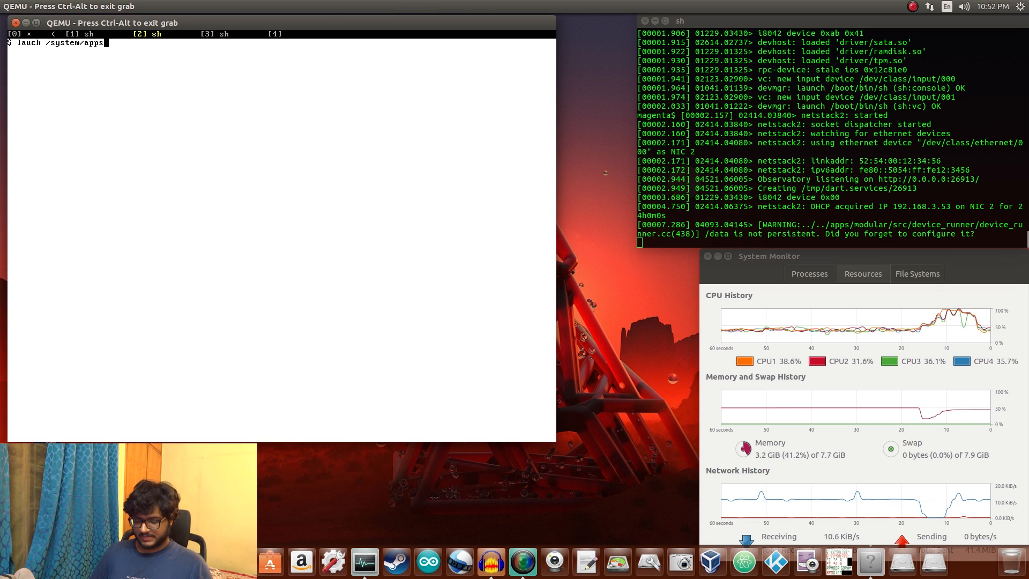
{"action": "type", "text": "/chess"}
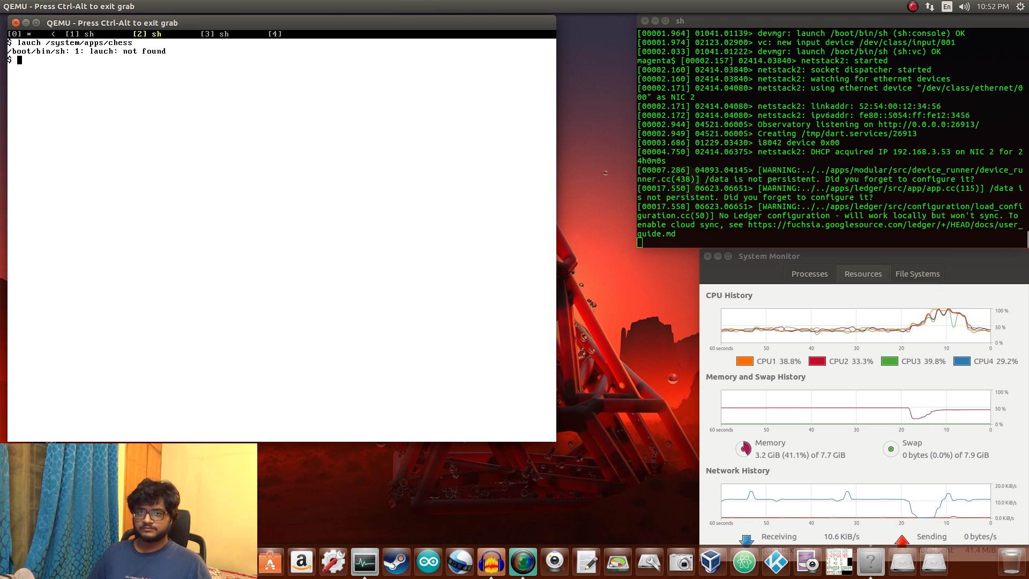
{"action": "type", "text": "lauch /system/apps/chess"}
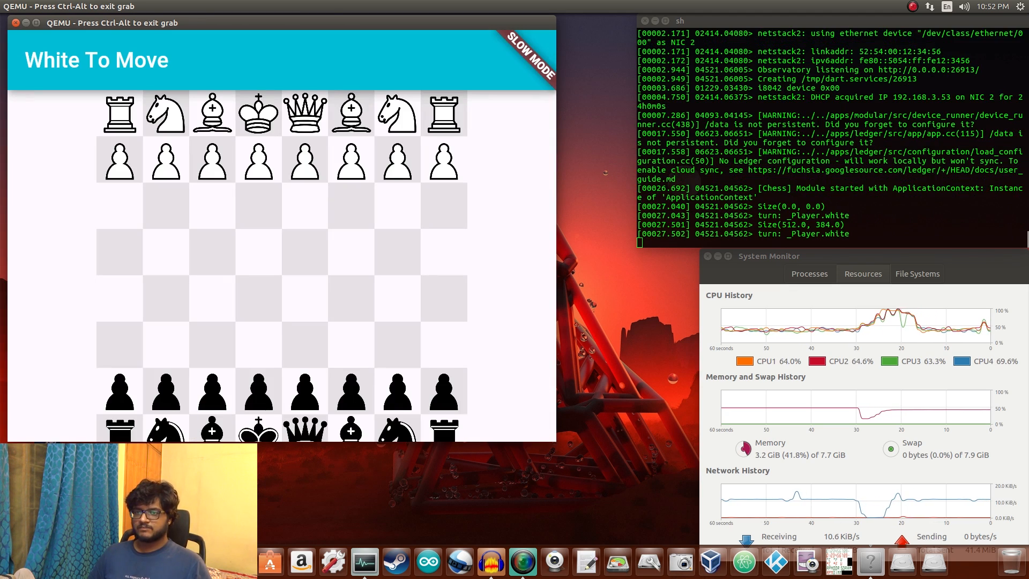
{"action": "mouse_move", "coordinate": [84, 135]}
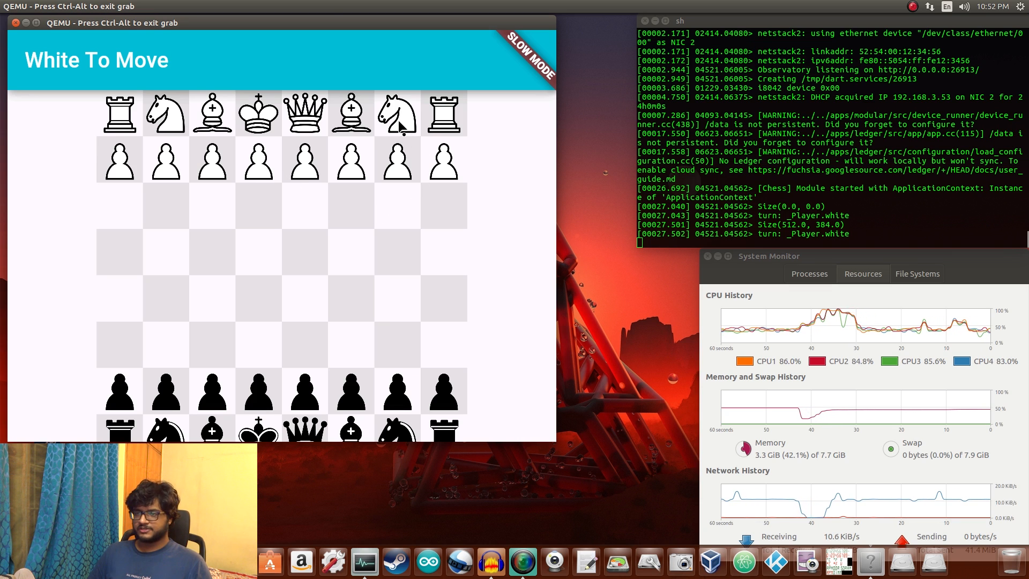
- Move the white knight beside the right rook onto the rightmost column two rows ahead
{"action": "left_click", "coordinate": [396, 114]}
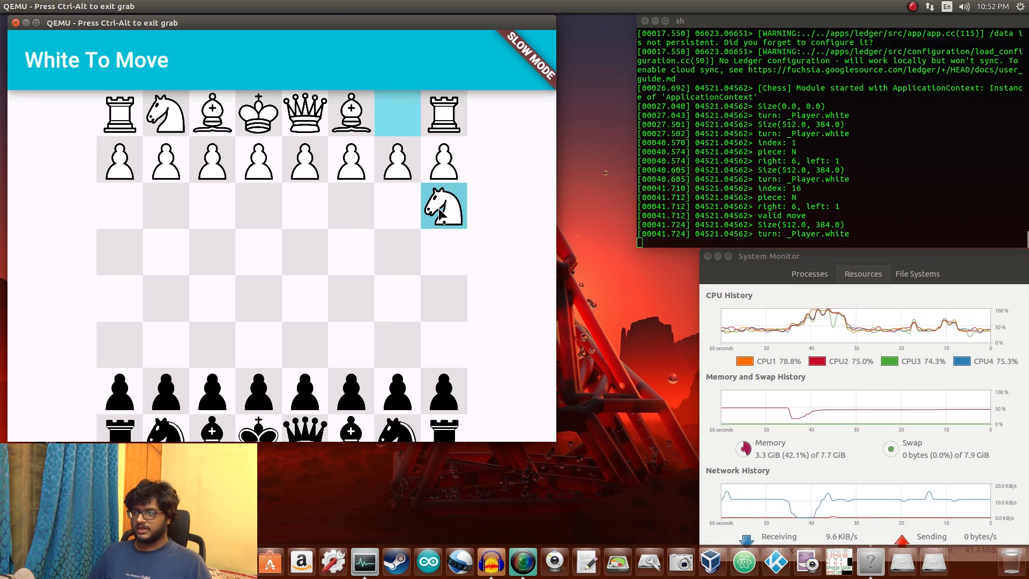